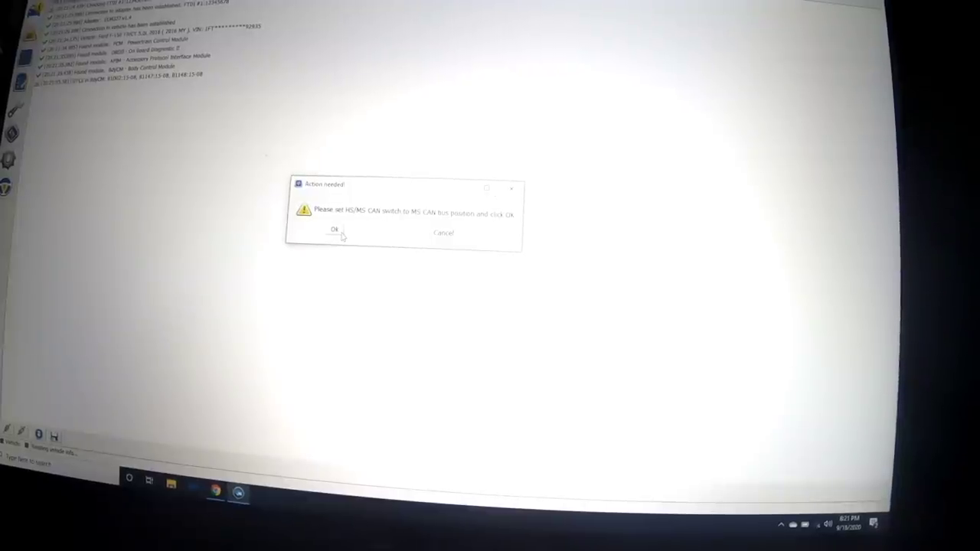
Acknowledge the Action needed prompt after flipping the adapter switch to MS CAN
left_click(334, 230)
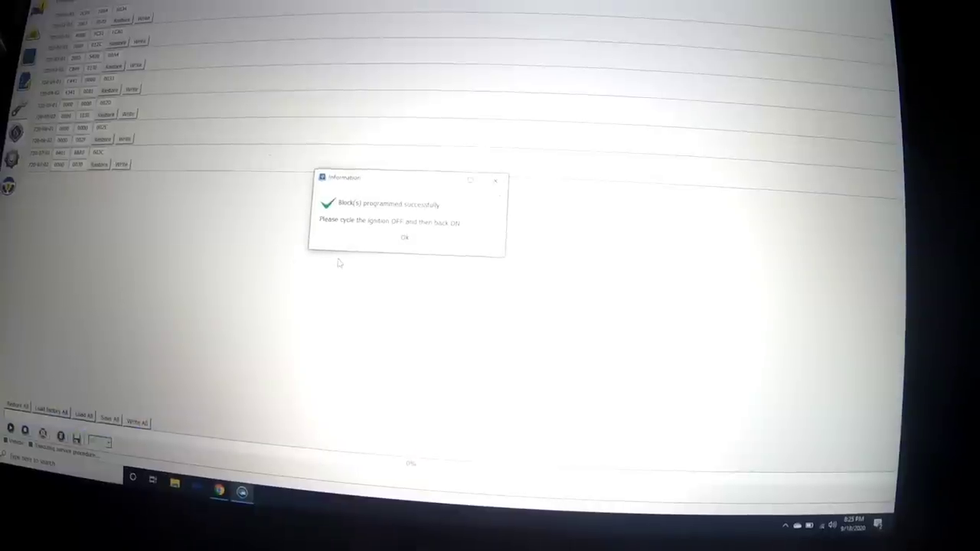
left_click(404, 237)
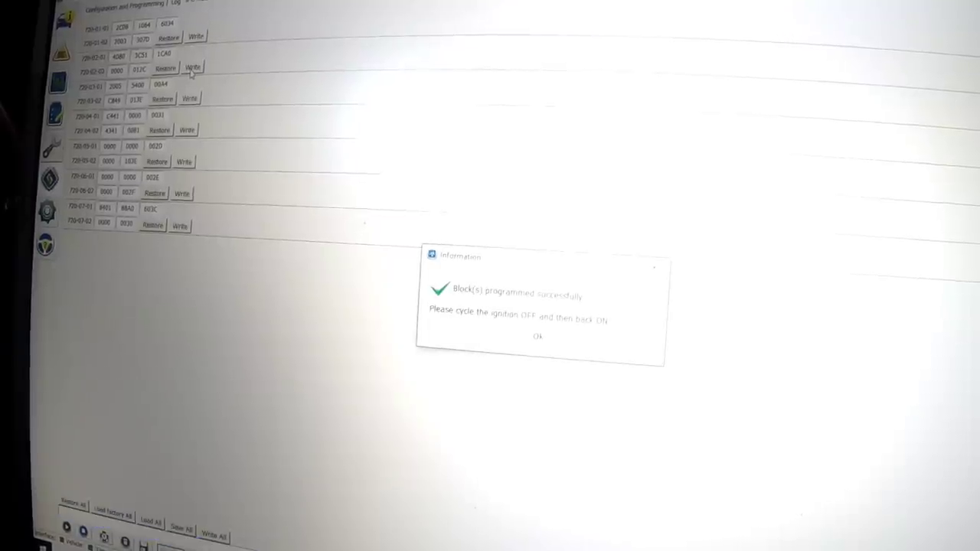
left_click(538, 337)
type("michaels stock seatbelt")
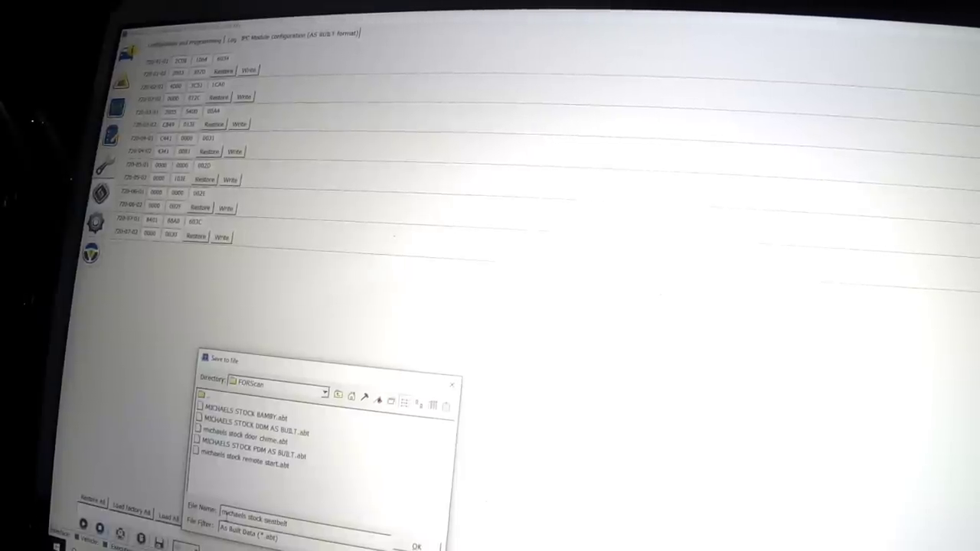
Save the As Built configuration backup into the FORScan folder
left_click(416, 545)
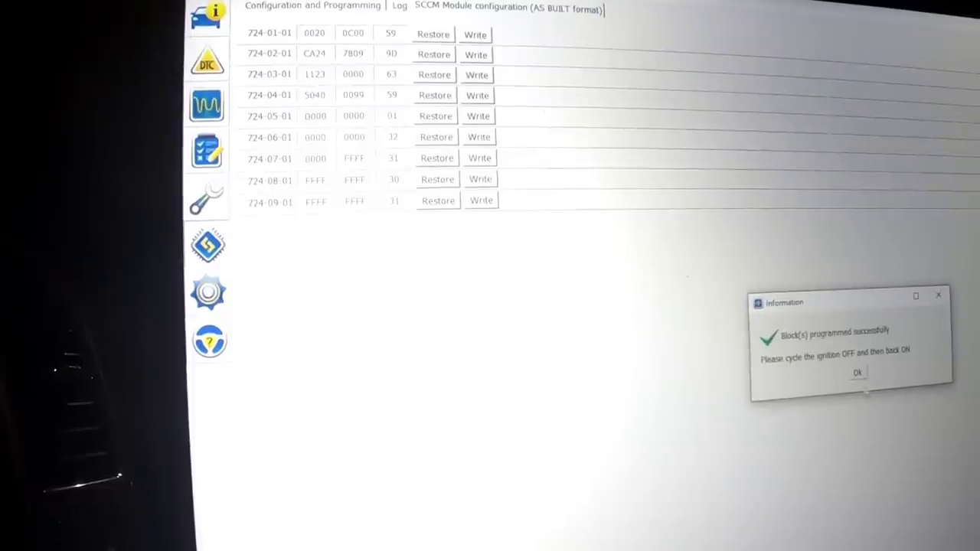
Acknowledge the 'Block(s) programmed successfully' notice before cycling the ignition
left_click(857, 374)
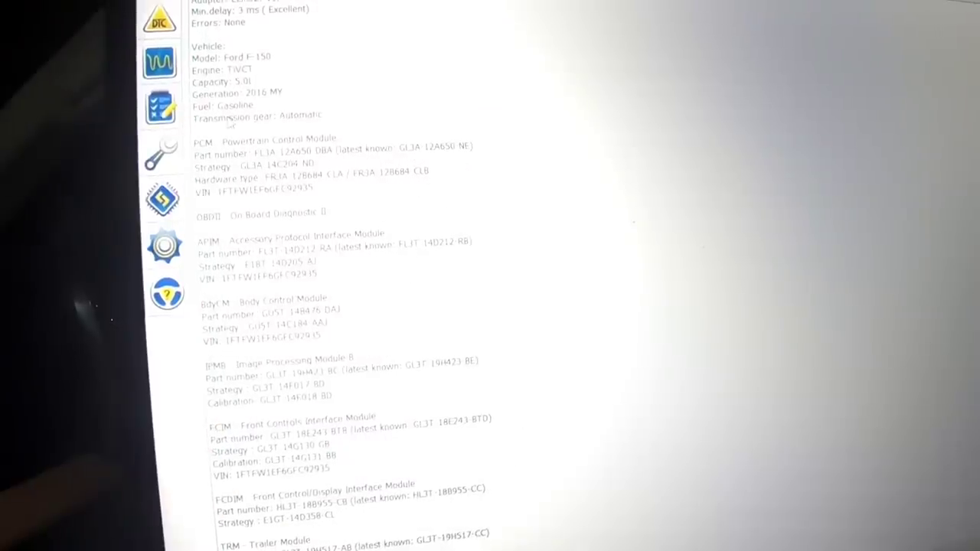
Scroll through the F-150 module list with part numbers, strategies and calibrations
scroll("down", 3)
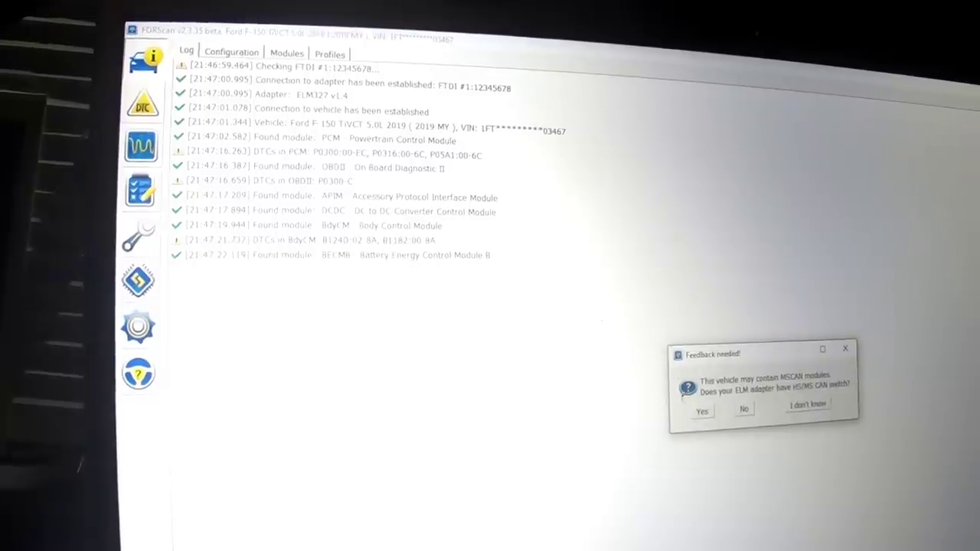
Confirm the adapter has an HS/MS CAN switch and that it is now set to MS CAN
left_click(701, 411)
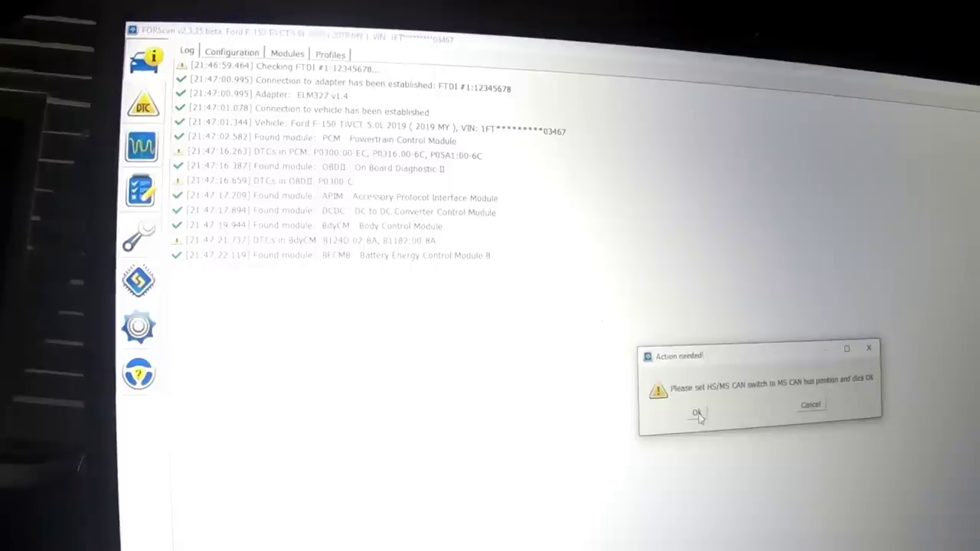
left_click(695, 411)
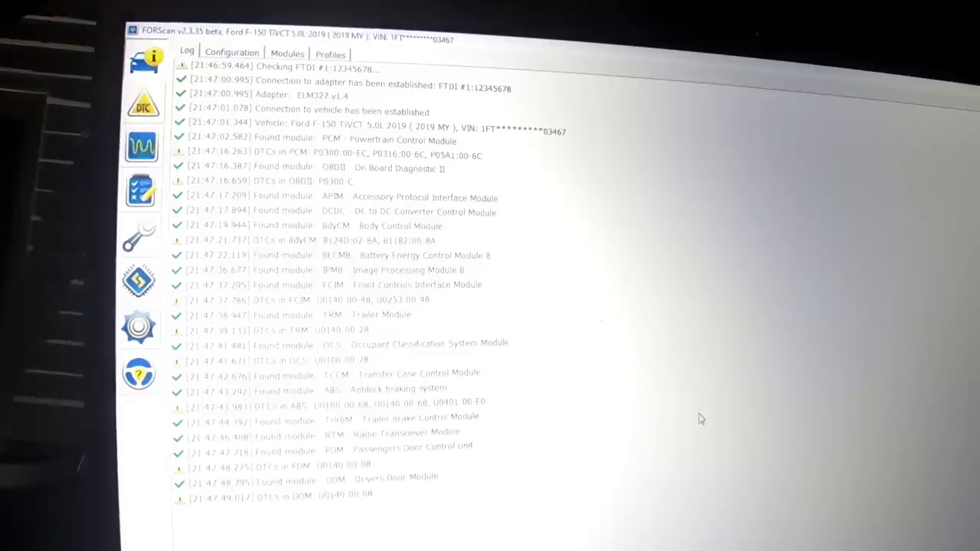